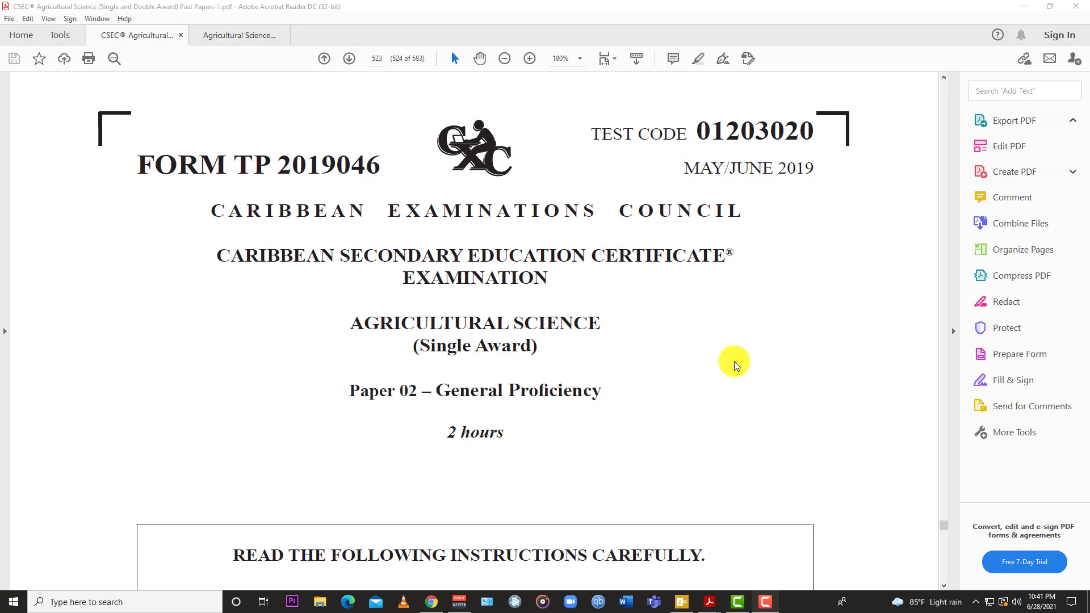
mouse_move(301, 422)
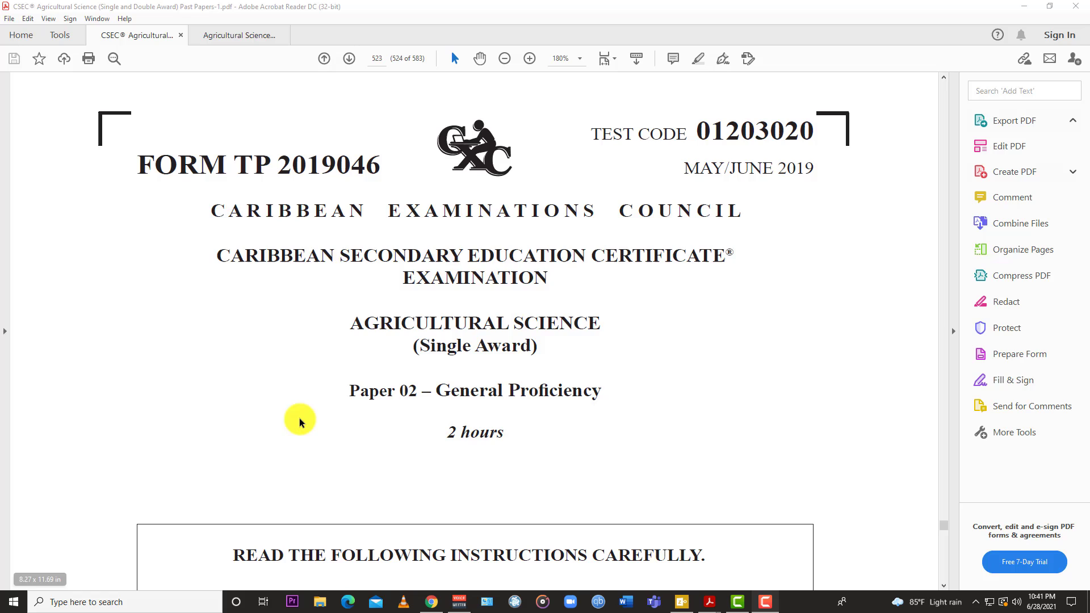
Scroll past the cover instructions to Section I and Question 1(a) on organic farming.
scroll("down", 3)
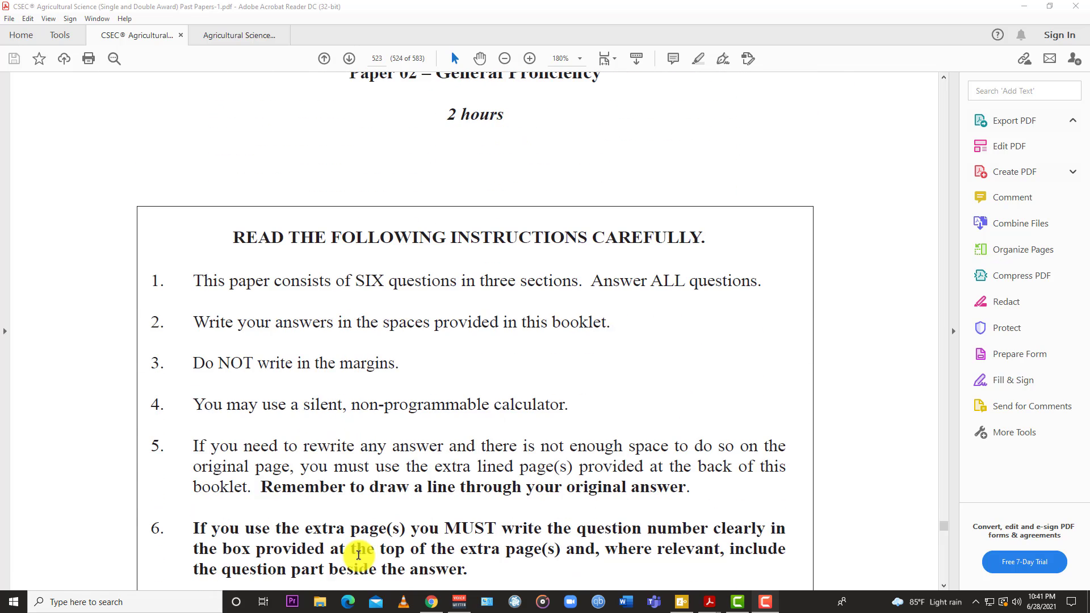
scroll("down", 3)
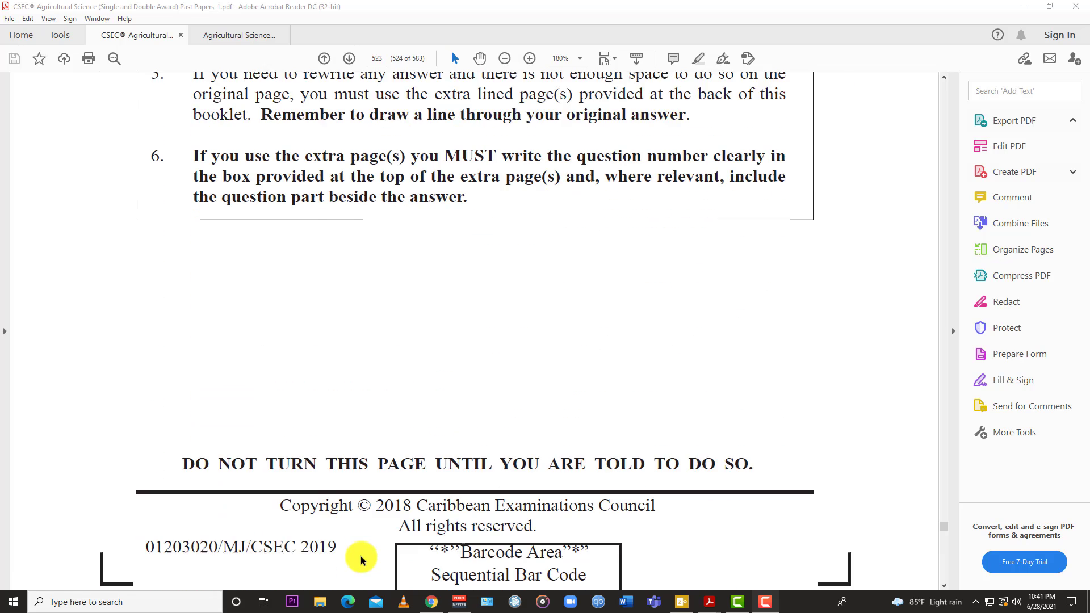
left_click(349, 59)
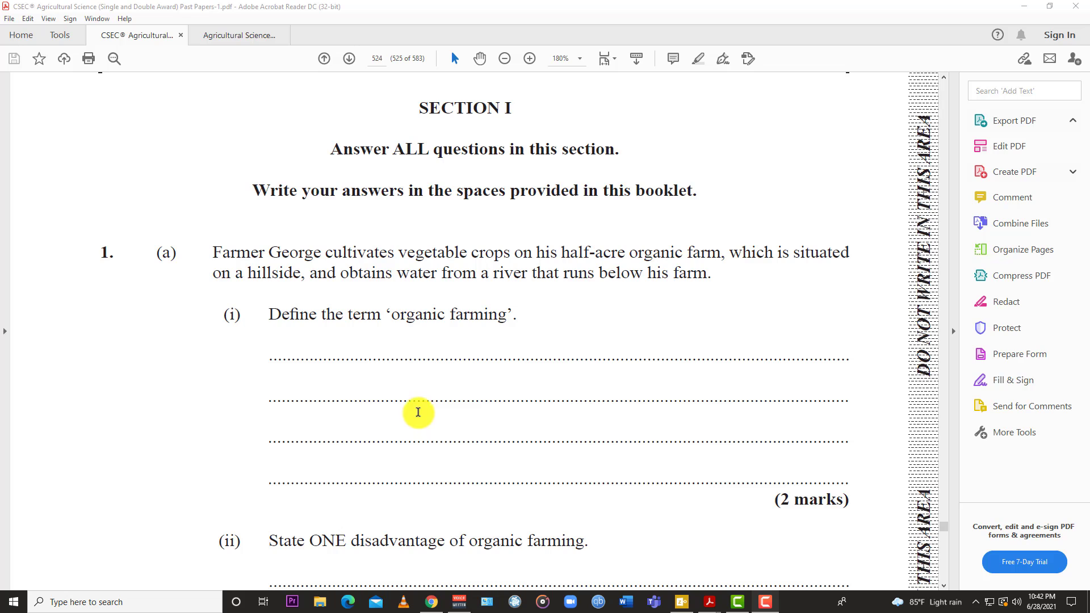
Bring Question 1(a)(i) defining organic farming and (ii) its disadvantage into view.
scroll("down", 3)
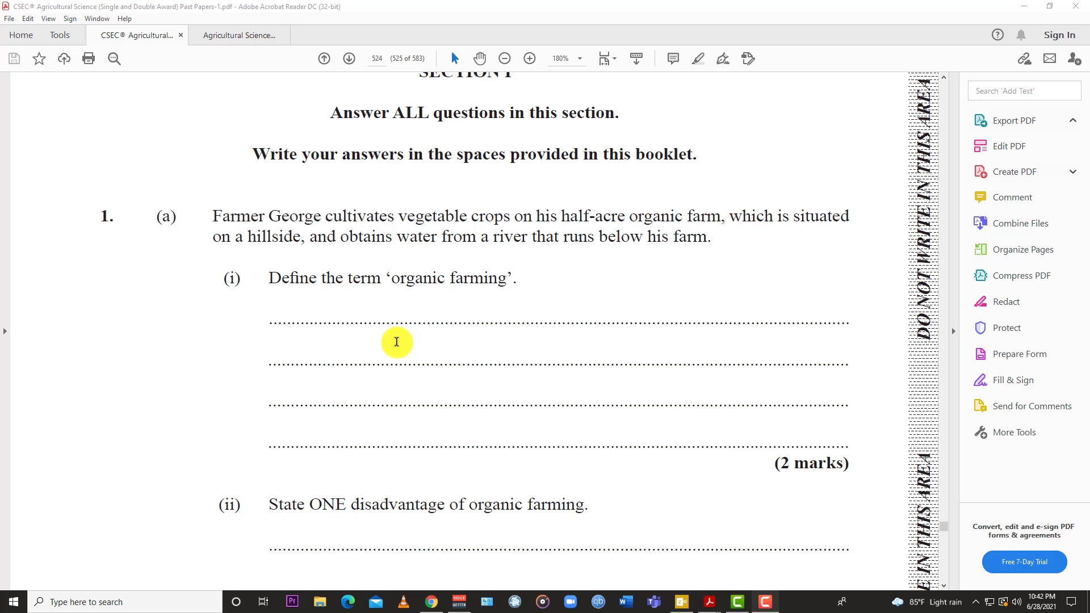
mouse_move(400, 344)
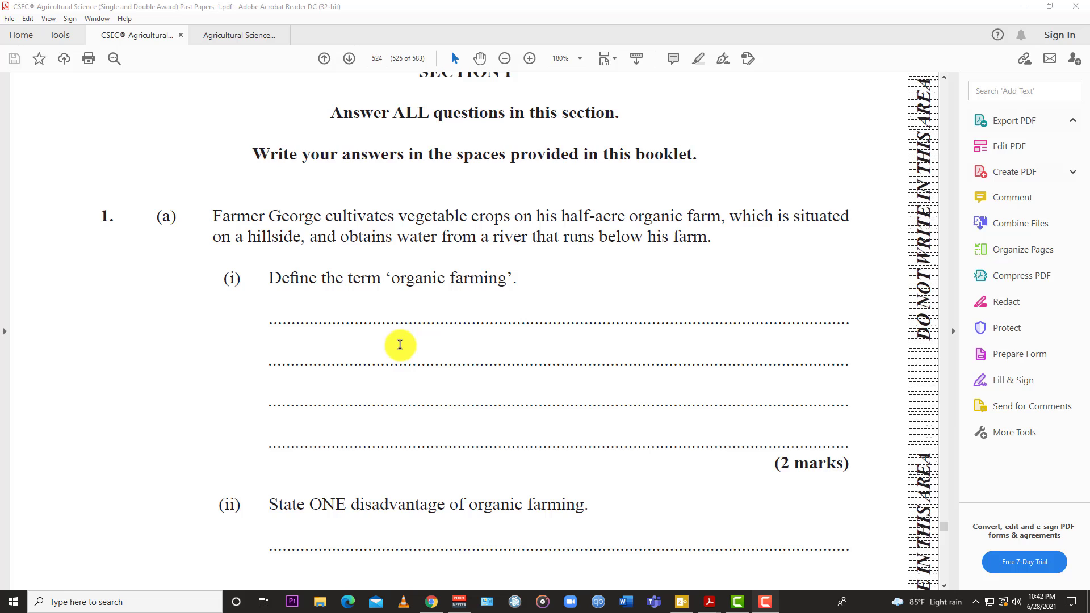
scroll("down", 3)
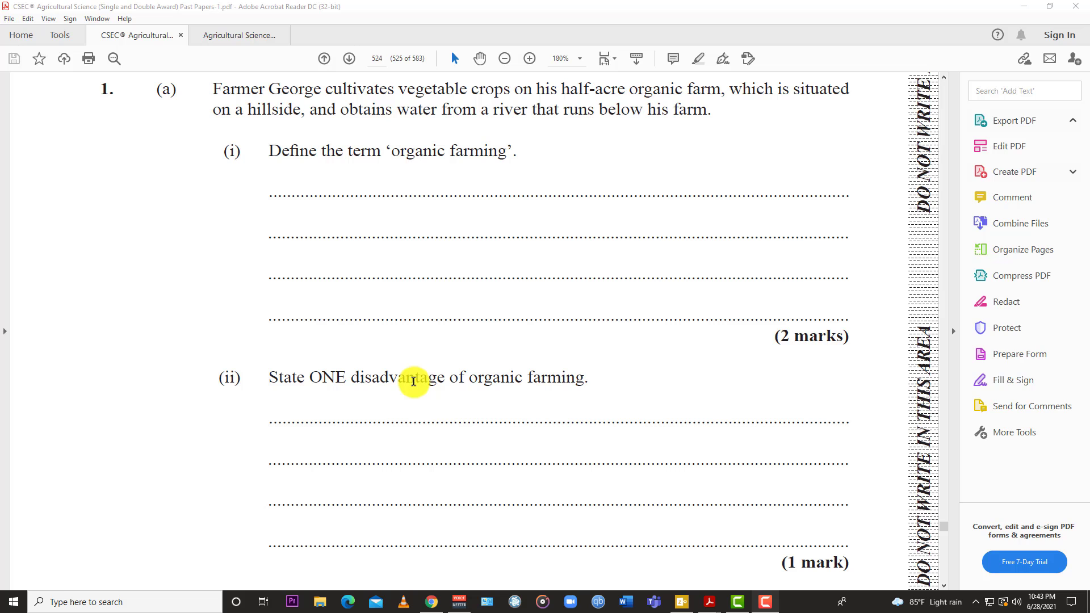
Scroll to part (iii) on environmental benefits and the 'GO ON TO THE NEXT PAGE' footer.
scroll("down", 3)
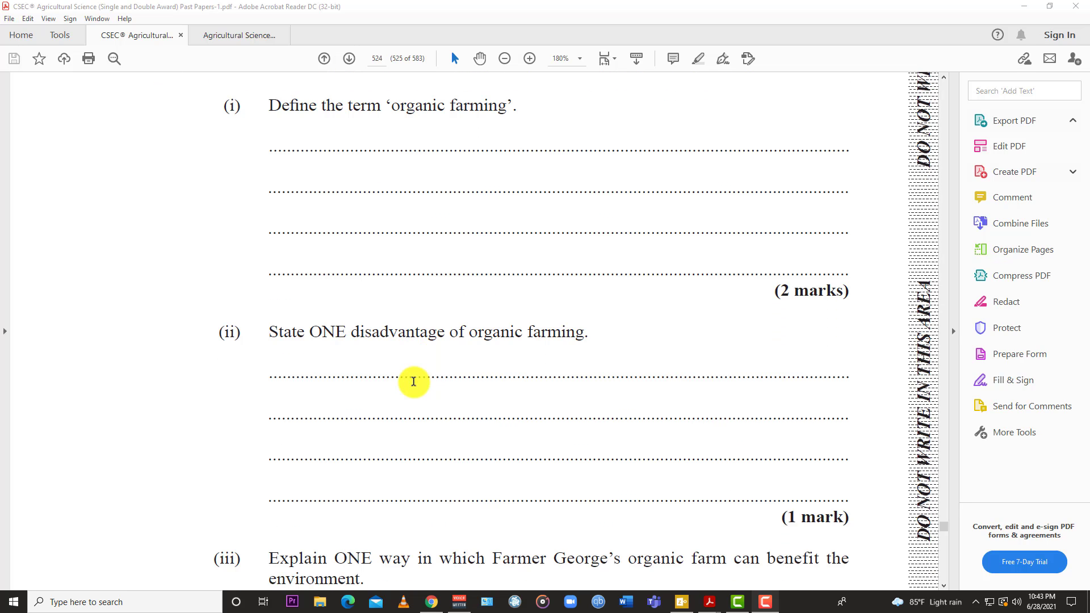
scroll("down", 3)
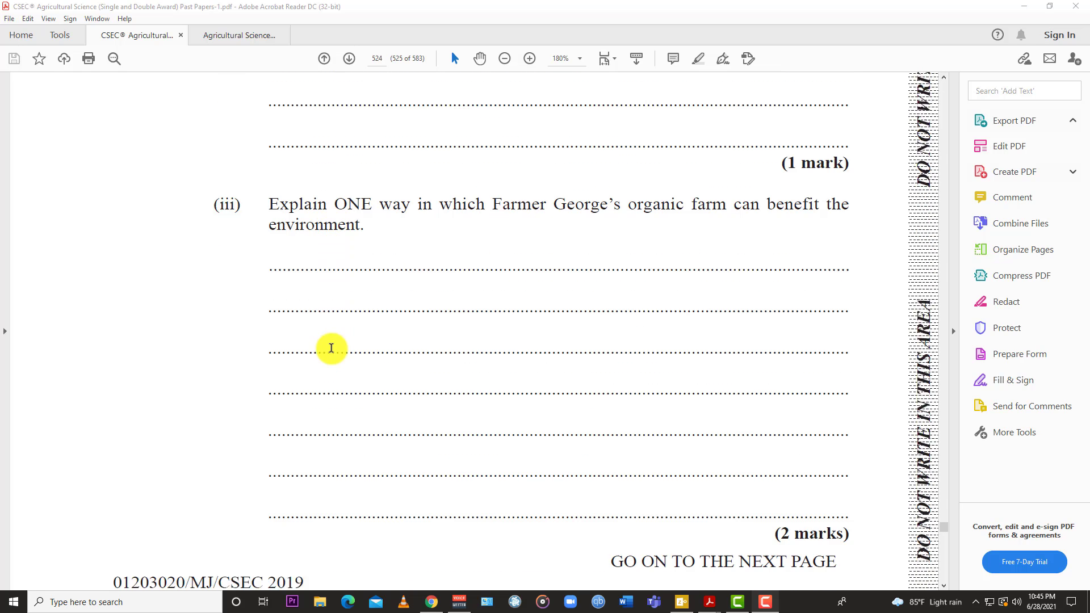
scroll("down", 3)
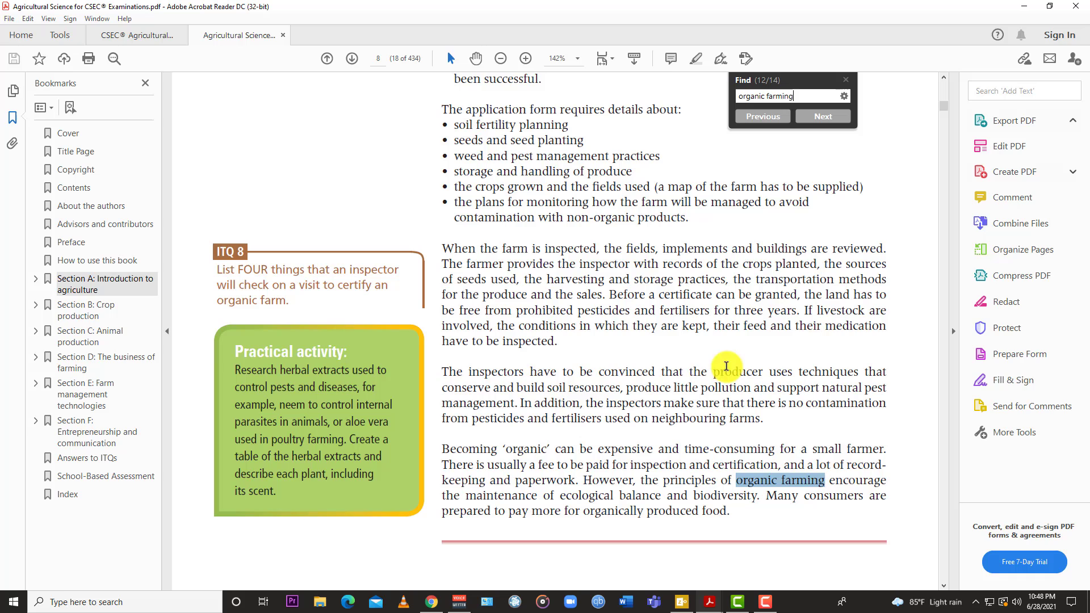
mouse_move(505, 460)
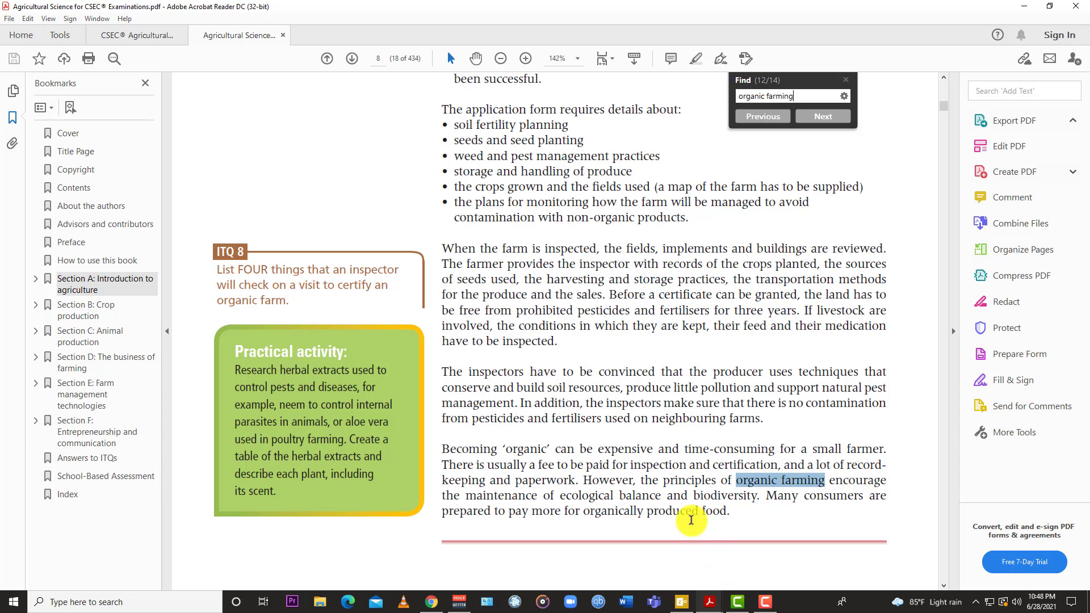
mouse_move(822, 504)
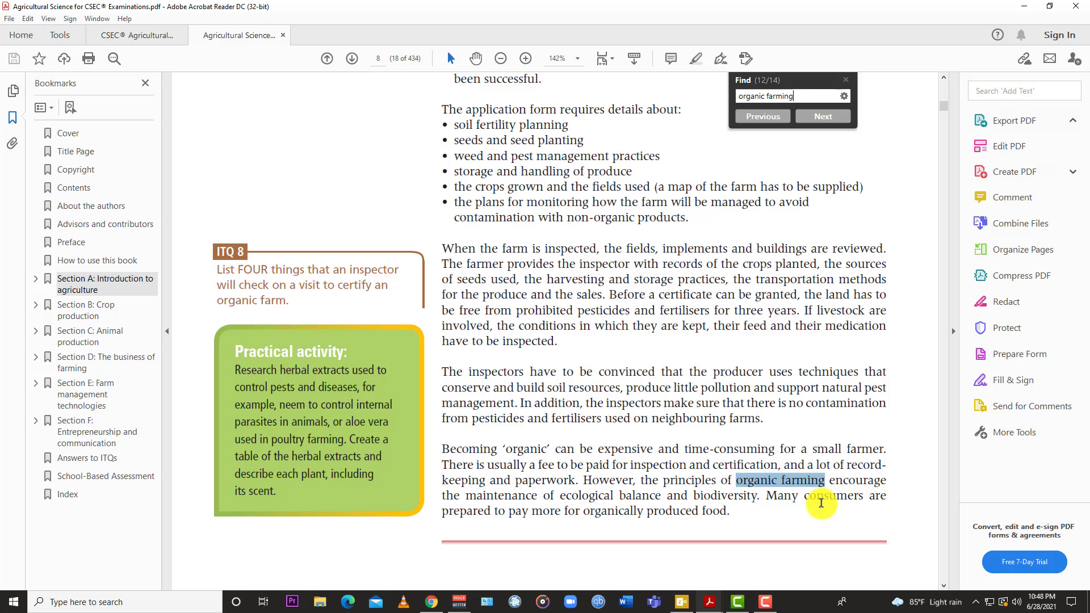
mouse_move(610, 465)
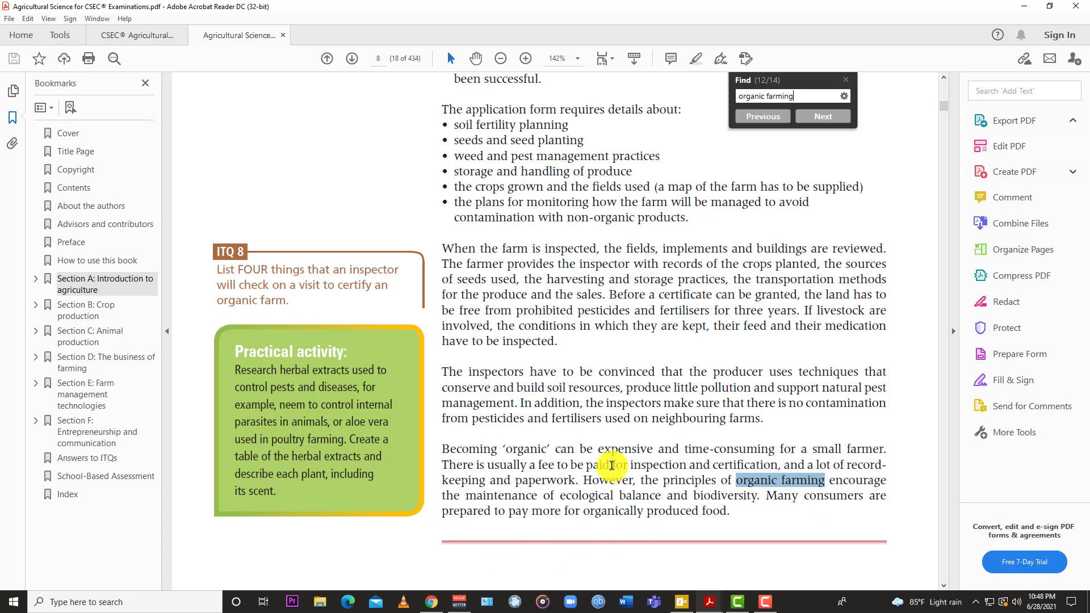
left_click_drag(610, 463, 610, 508)
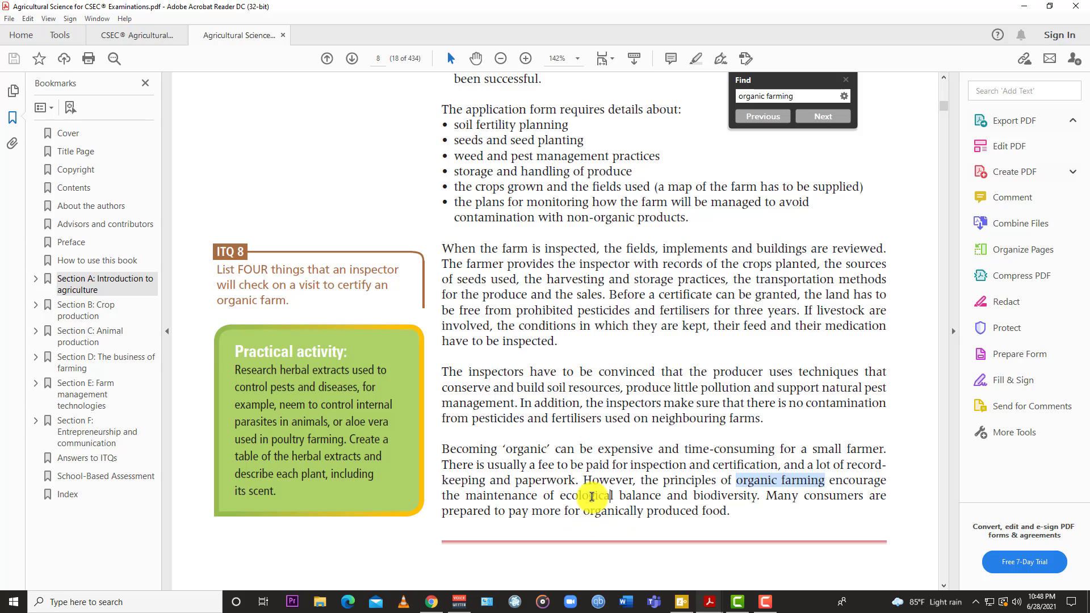
mouse_move(643, 515)
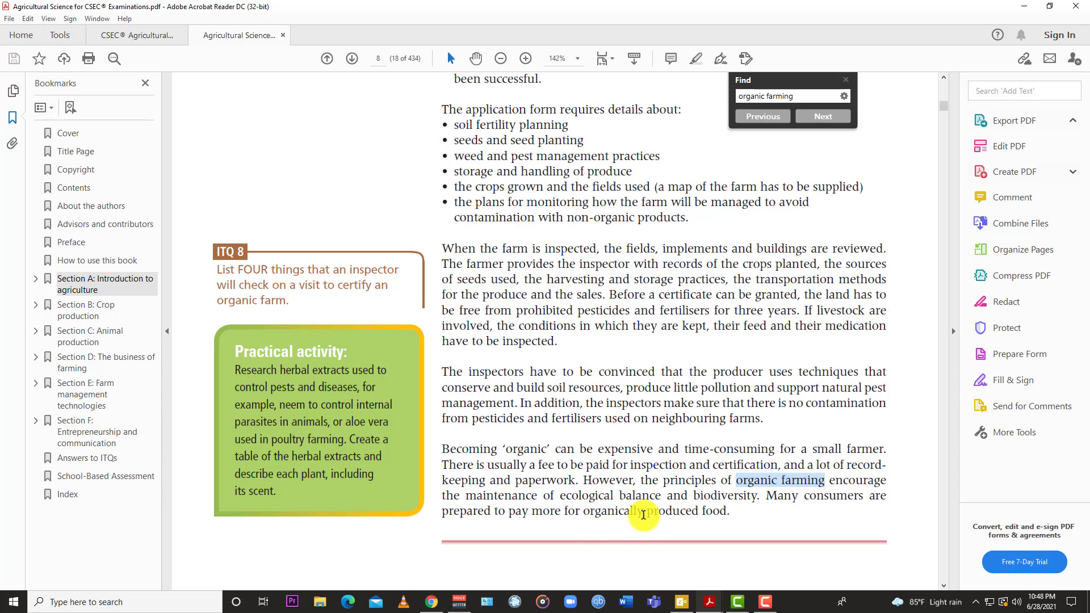
mouse_move(722, 512)
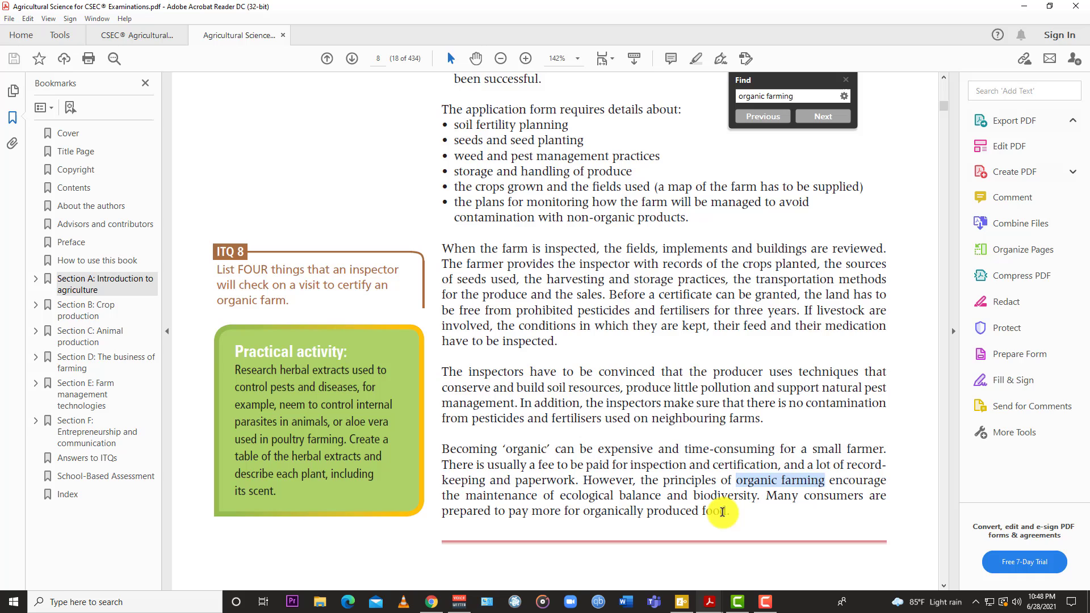
mouse_move(694, 474)
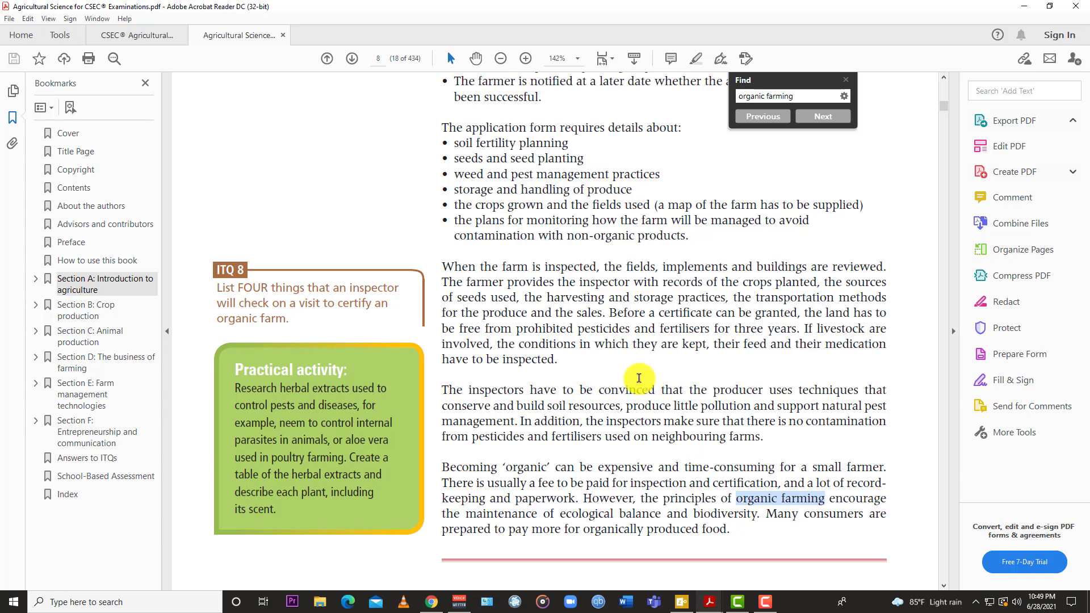
Return to page 6 of the textbook for weed and pest control on organic farms.
left_click(761, 116)
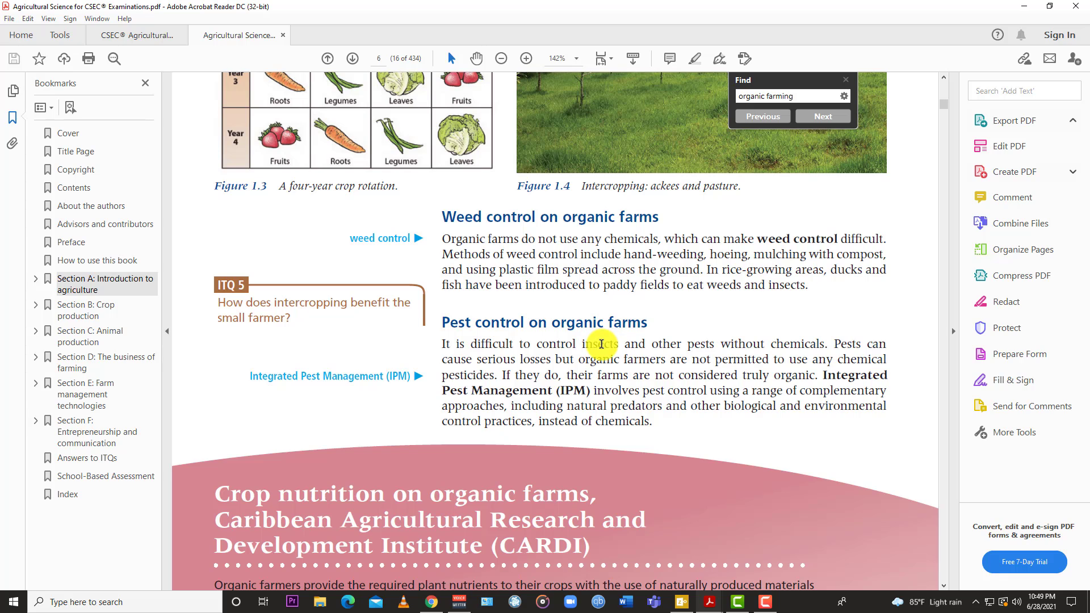
mouse_move(530, 407)
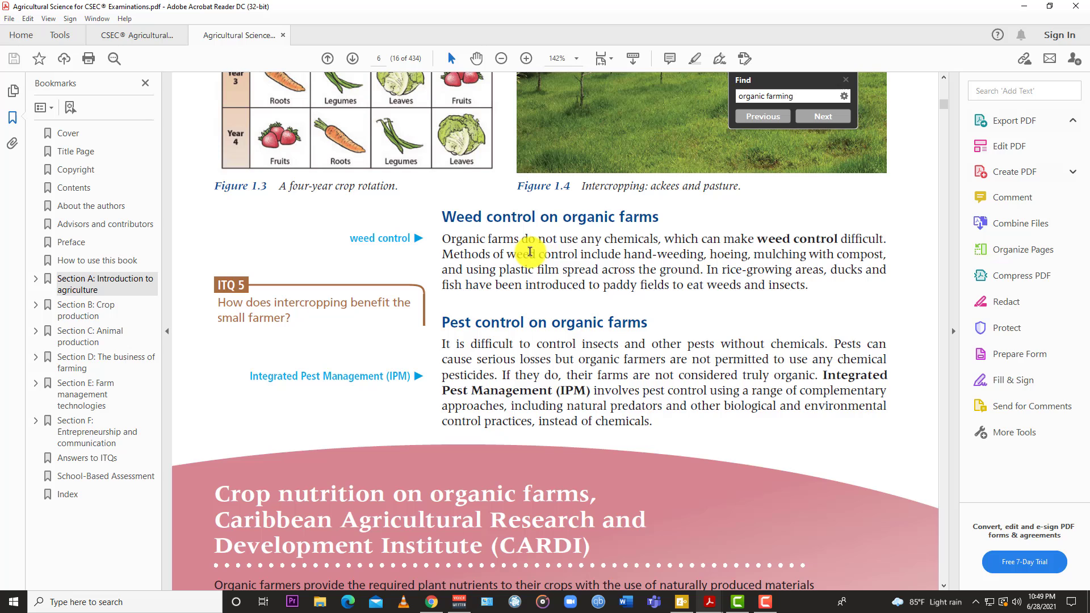
mouse_move(556, 347)
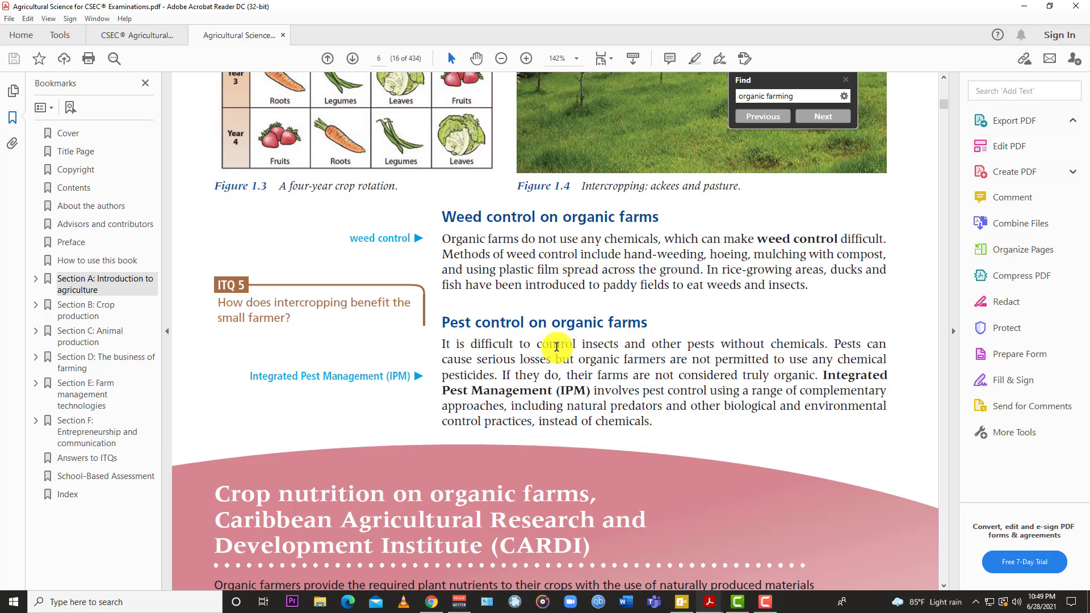
scroll("down", 3)
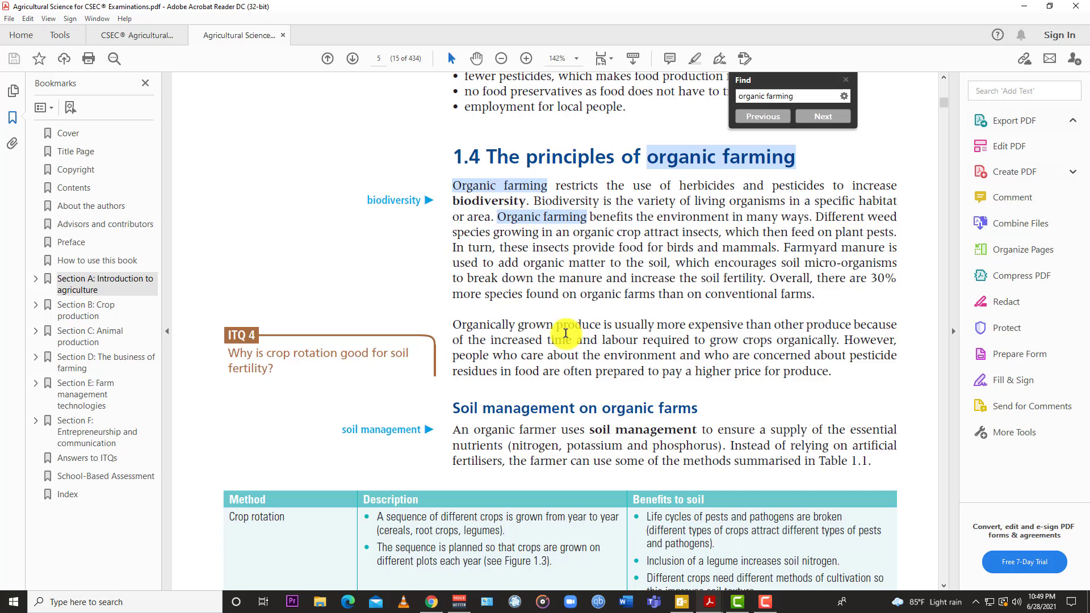
mouse_move(872, 247)
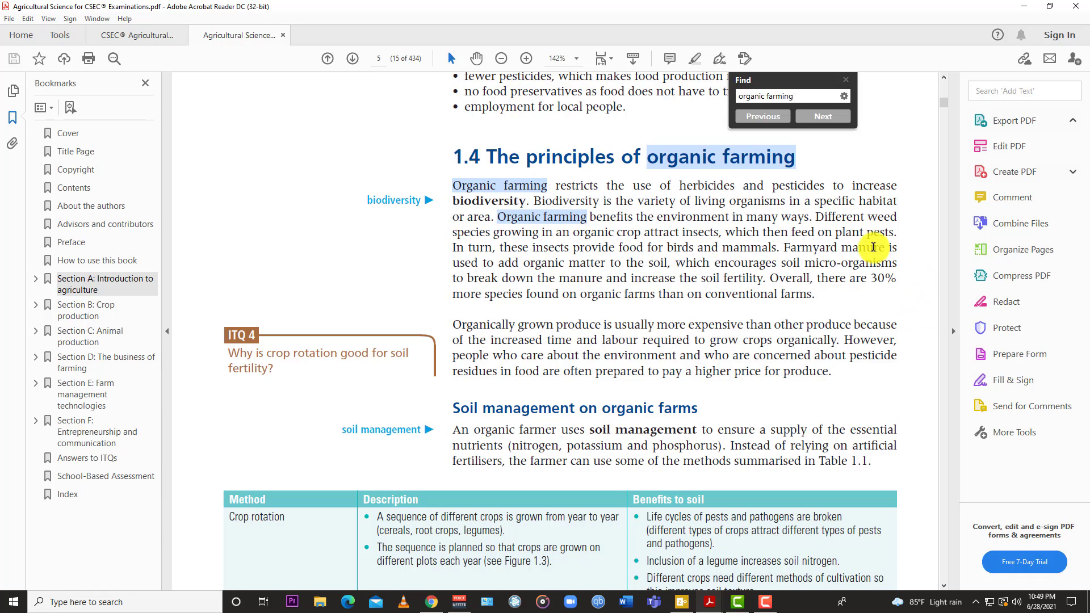
mouse_move(626, 363)
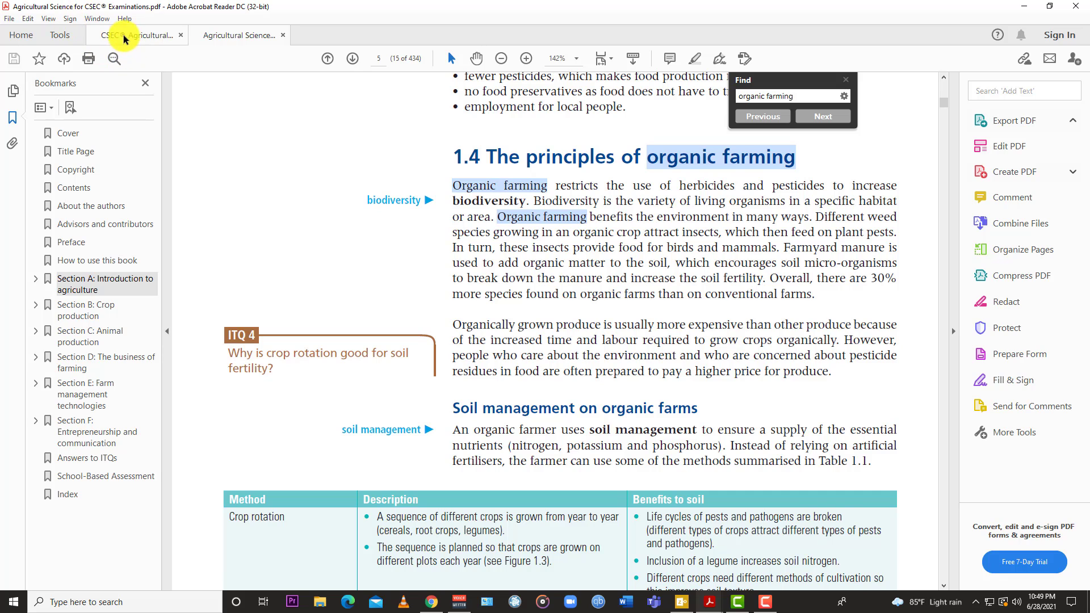
Scroll through Question 1(b)'s answer lines to its 3 marks and the start of 1(c).
left_click(136, 34)
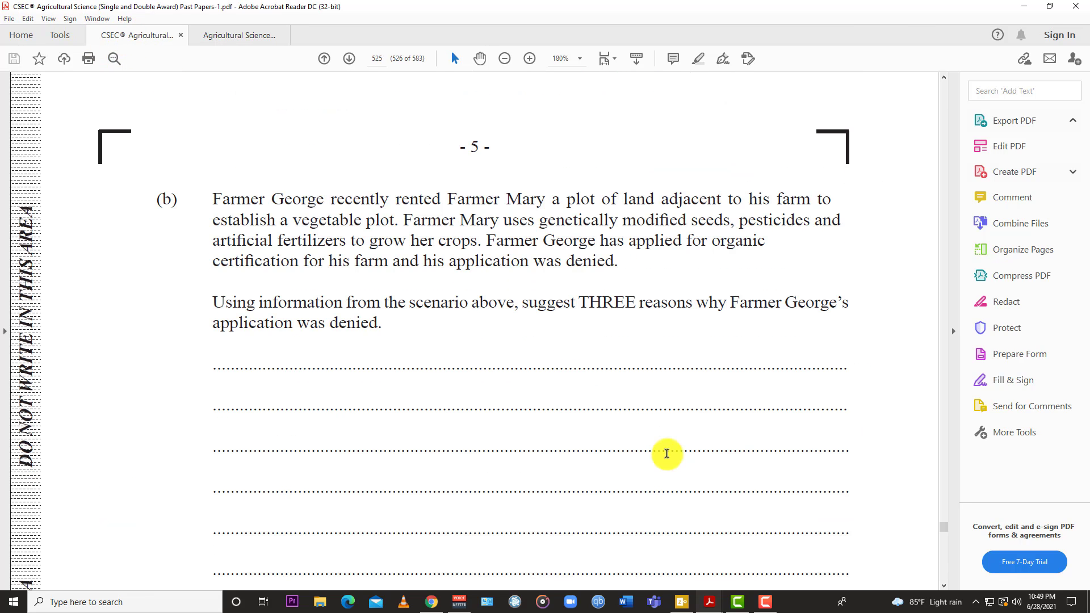
scroll("down", 3)
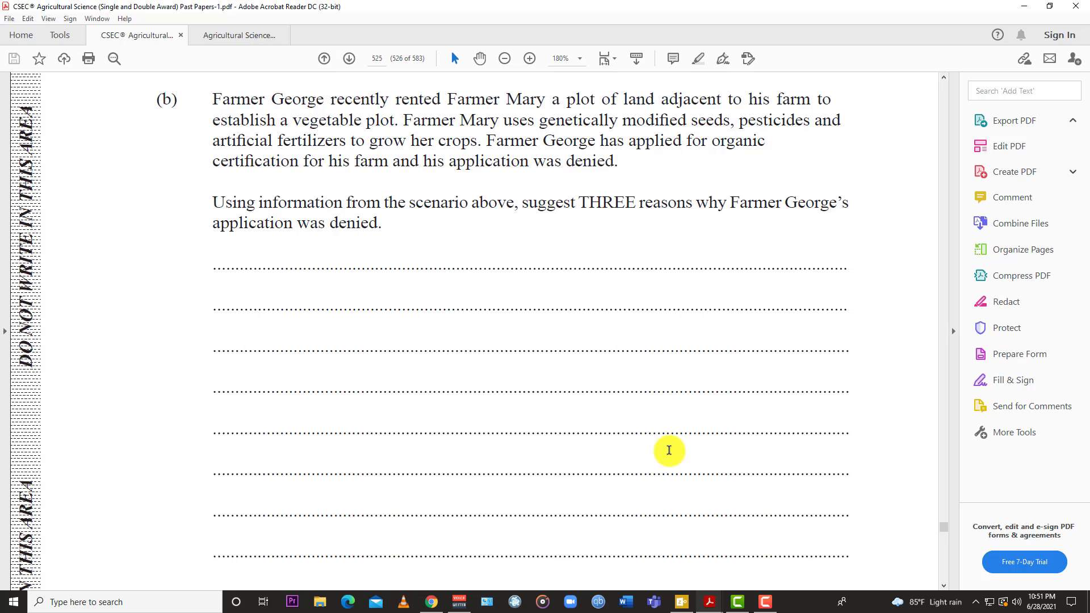
mouse_move(284, 487)
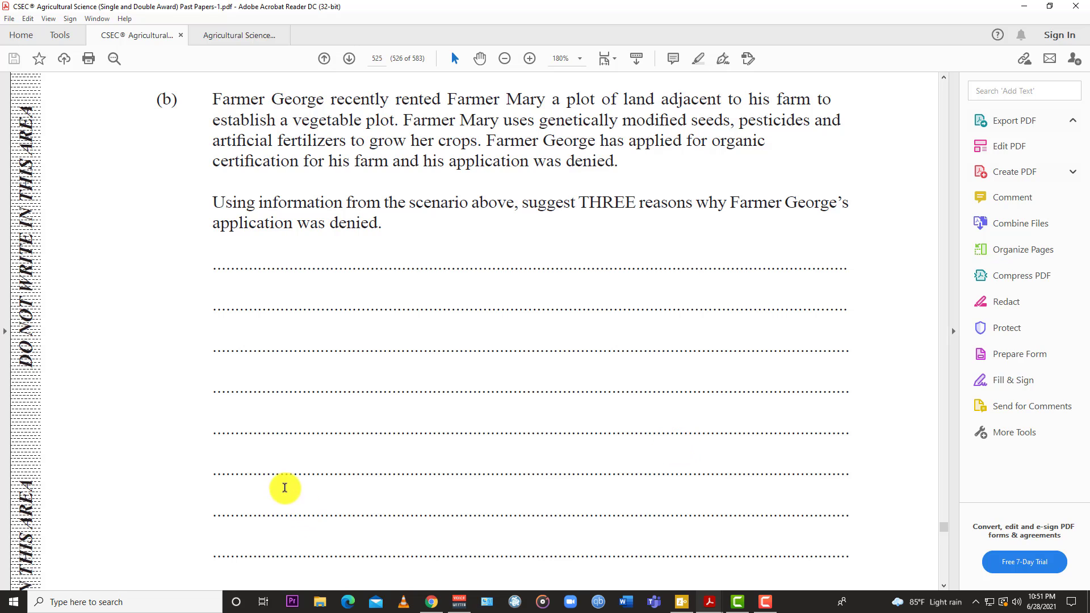
scroll("down", 3)
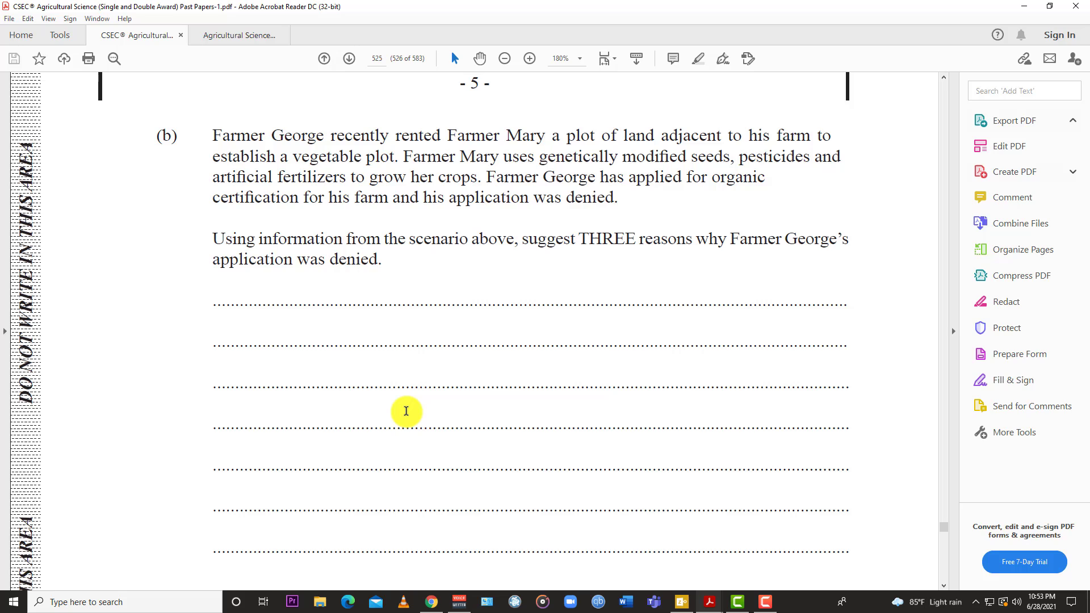
scroll("down", 3)
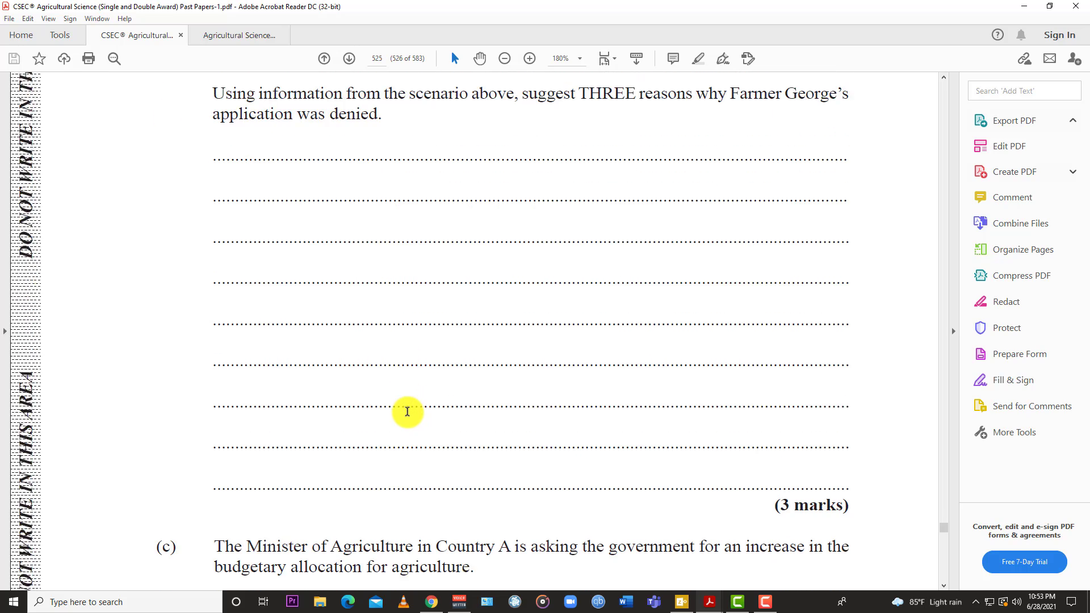
Show Question 1(c) on the Minister of Agriculture's budget down to Total 10 marks.
scroll("down", 3)
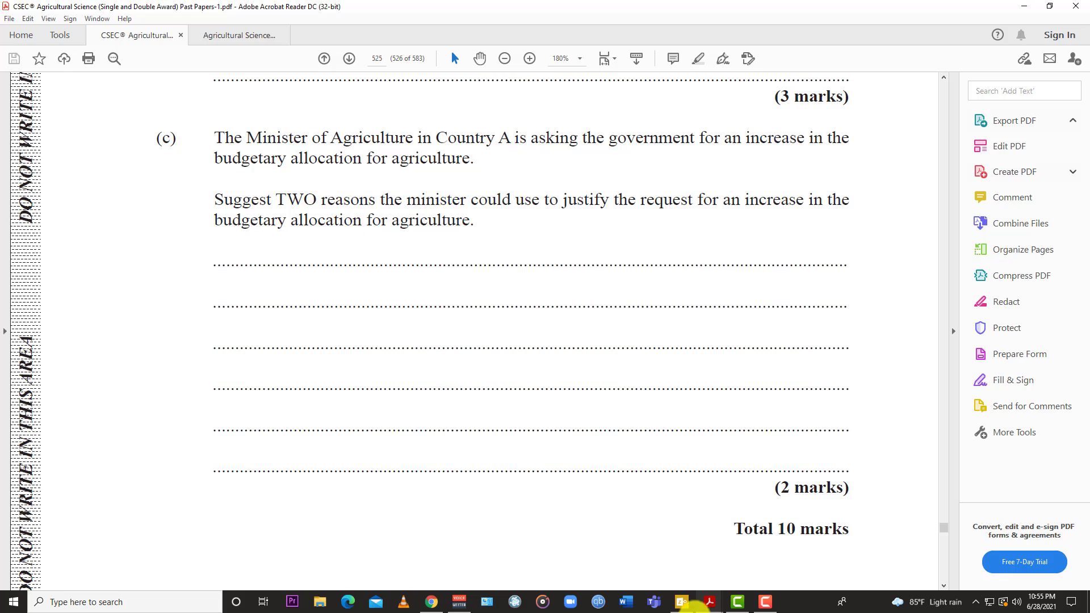
mouse_move(609, 427)
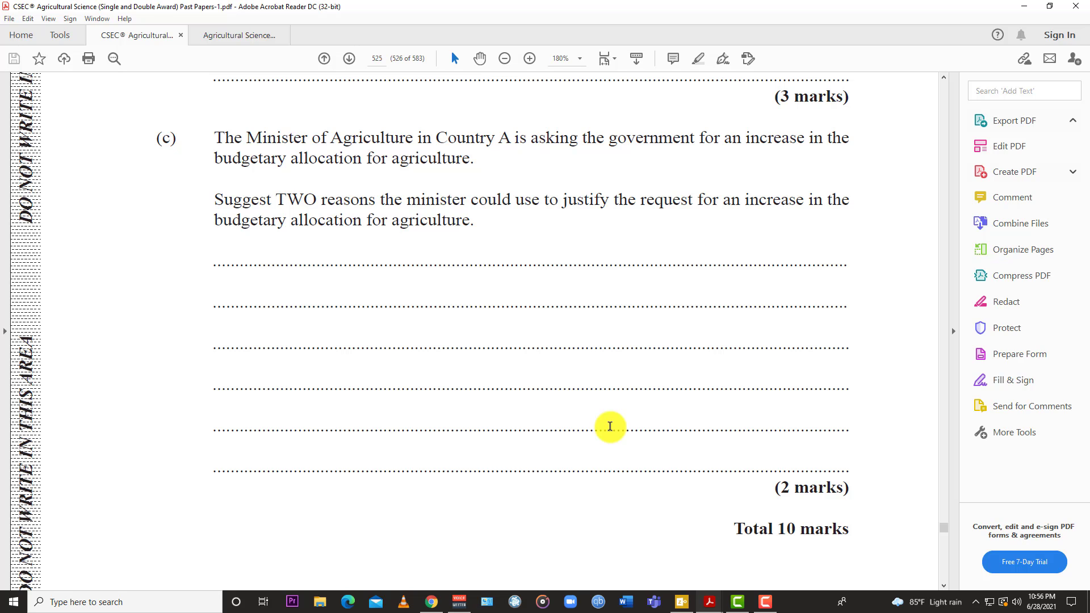
mouse_move(593, 383)
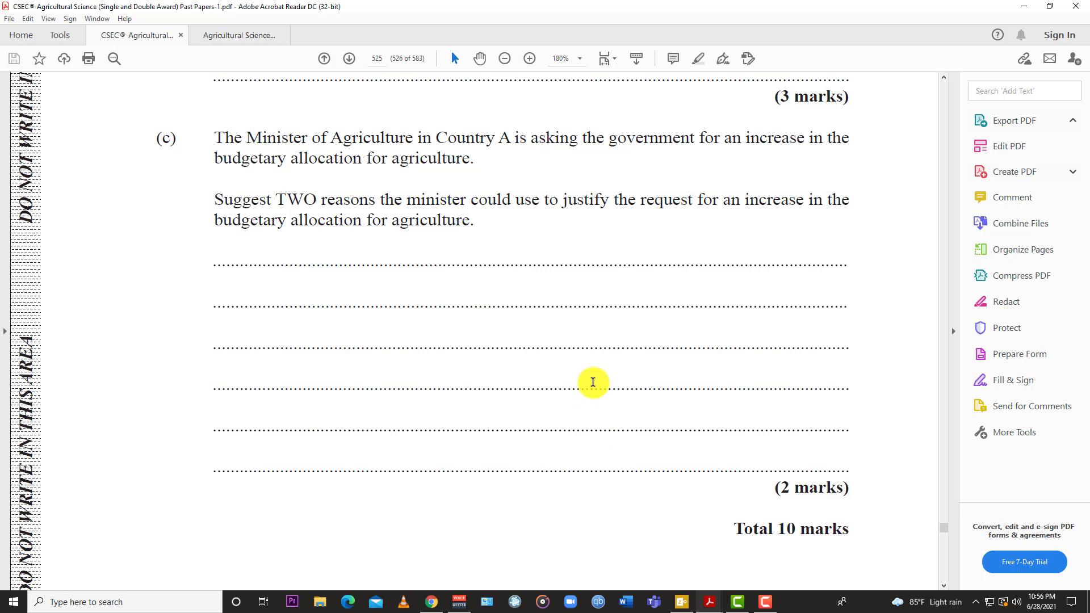
scroll("down", 3)
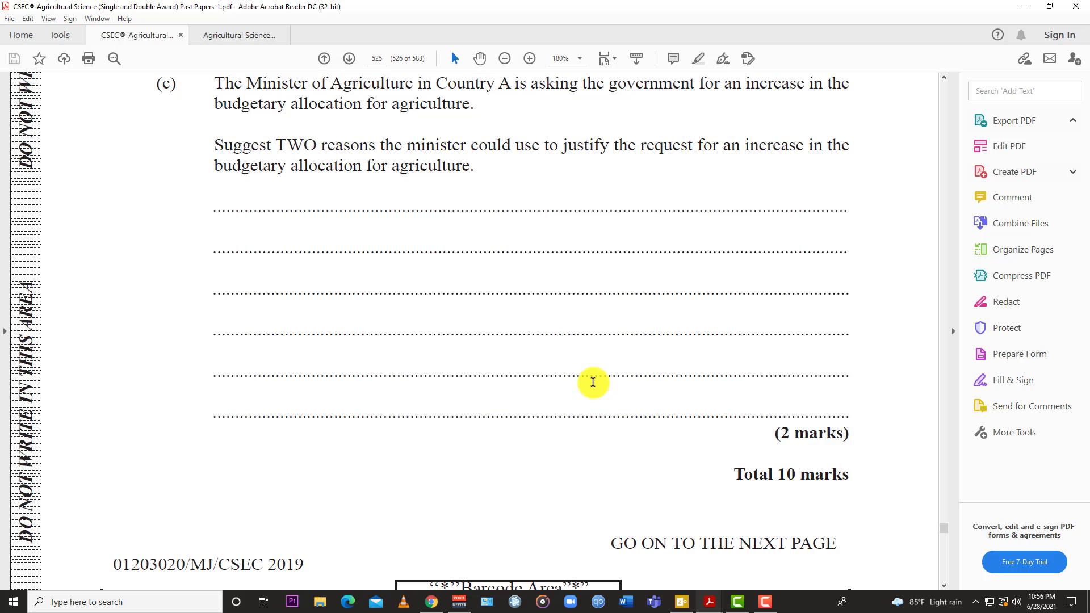
Scroll to page 6 showing Question 2(a) on defining 'value chain'.
scroll("down", 3)
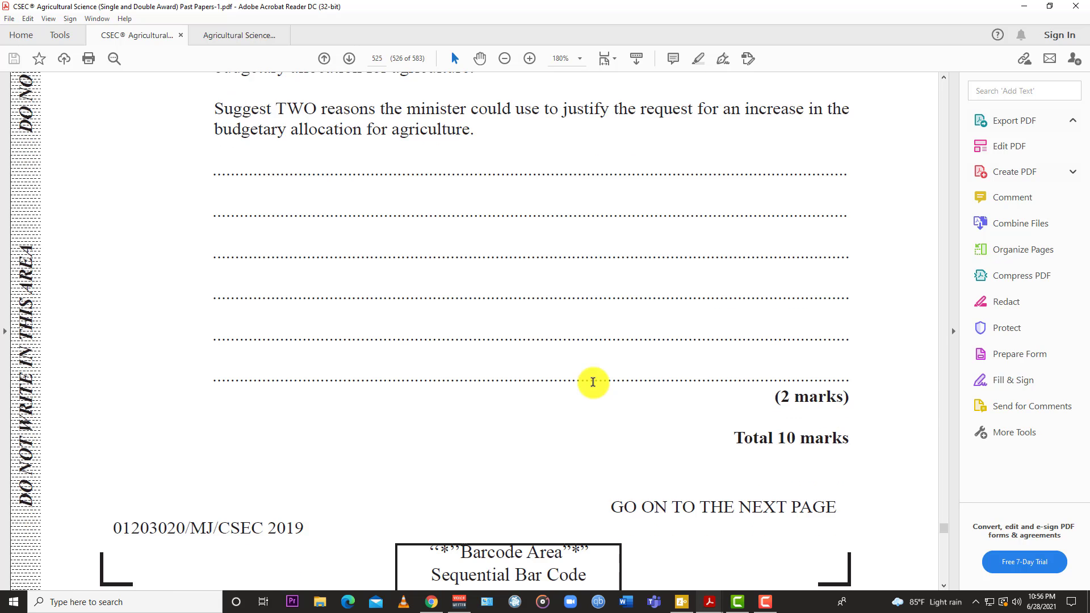
scroll("down", 3)
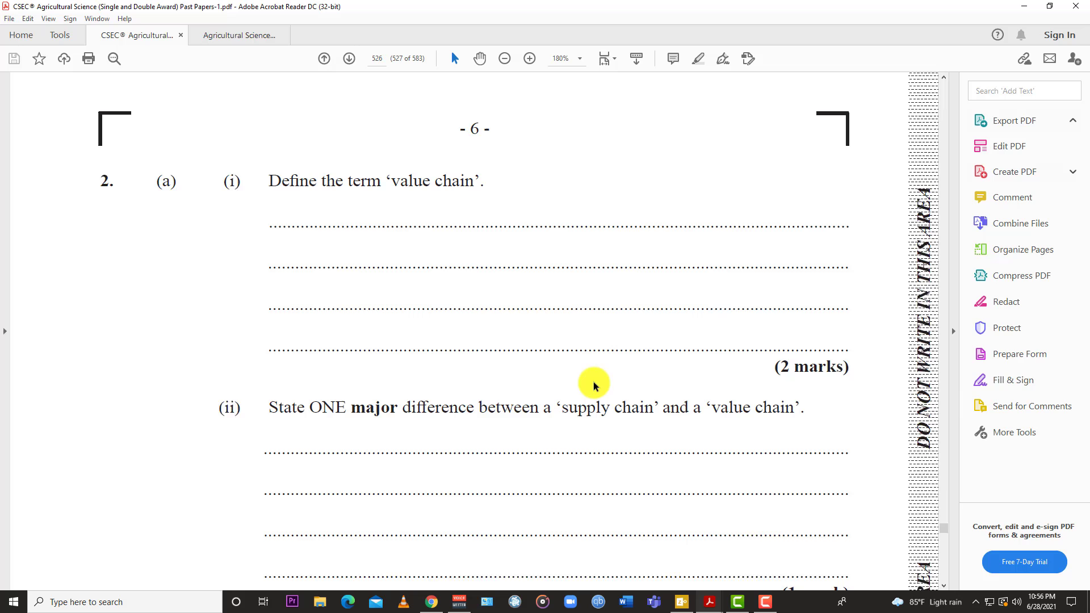